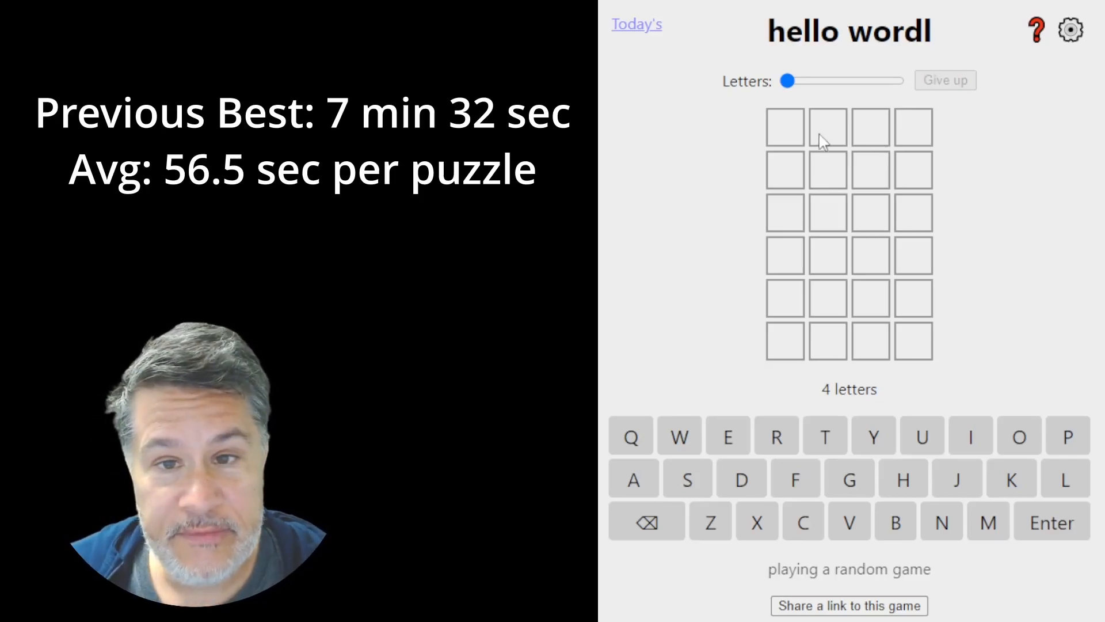
Solve the 4-letter puzzle MILD and the 5-letter puzzle CATER, moving on to the next length.
{"action": "type", "text": "LINE"}
{"action": "type", "text": "MIL"}
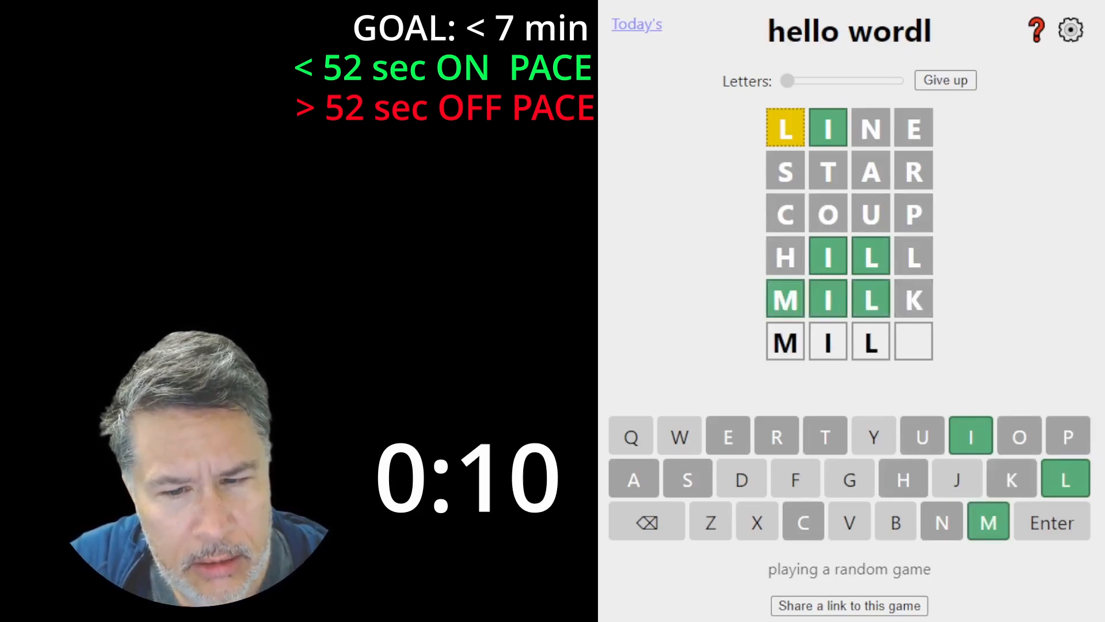
{"action": "type", "text": "D"}
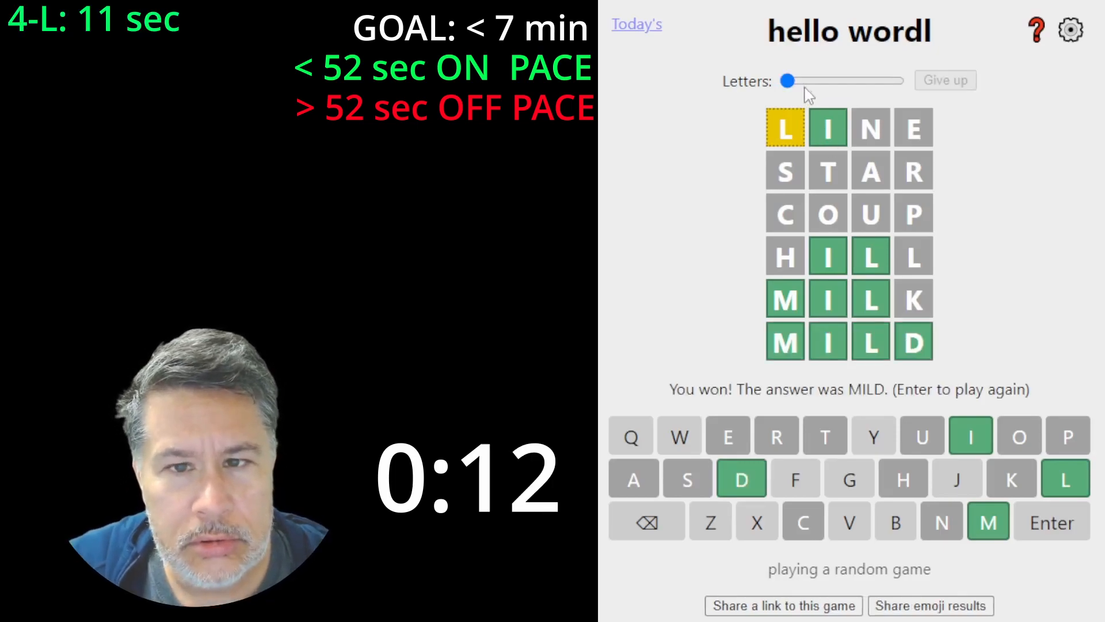
{"action": "key", "text": "Enter"}
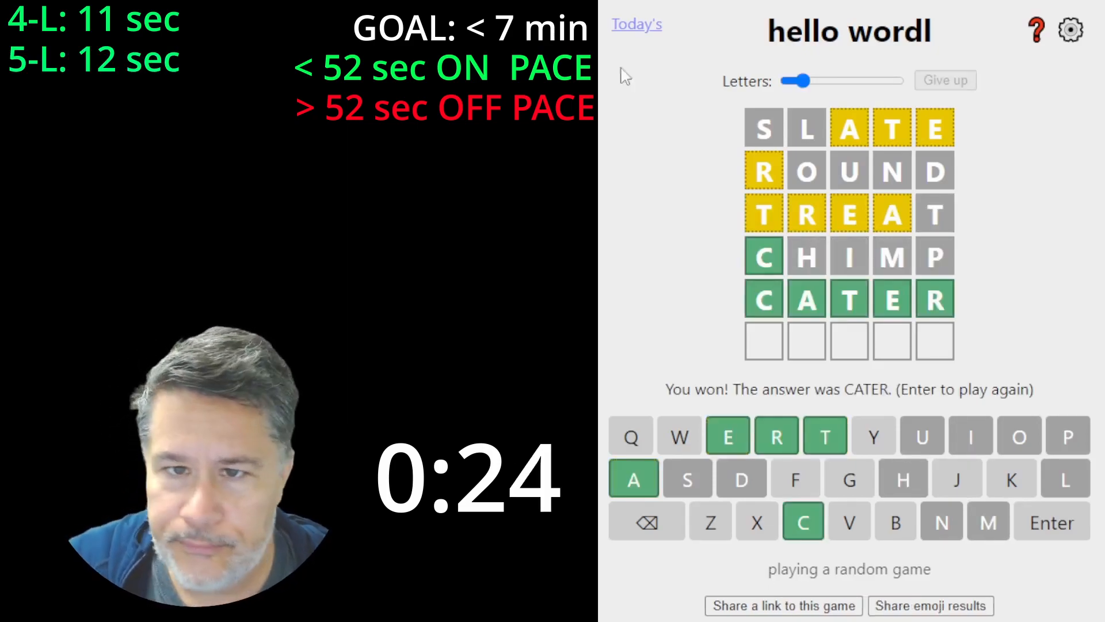
Guess PUBLIC, BORING, ROWING and land on ROVING to solve the 6-letter puzzle in 37 sec.
{"action": "key", "text": "Enter"}
{"action": "type", "text": "BORING"}
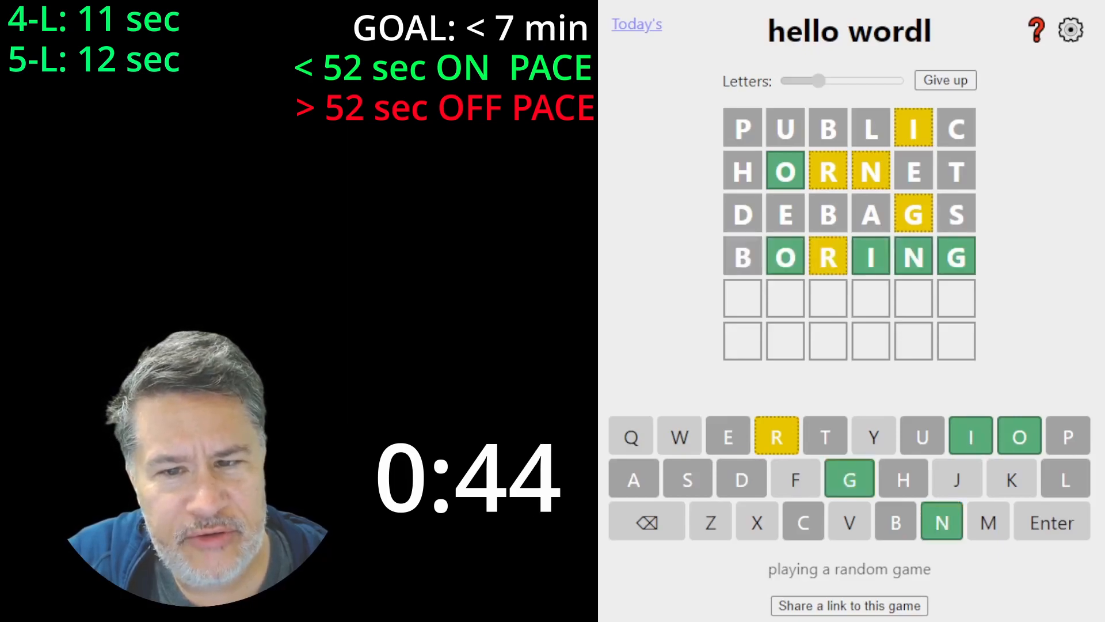
{"action": "type", "text": "R"}
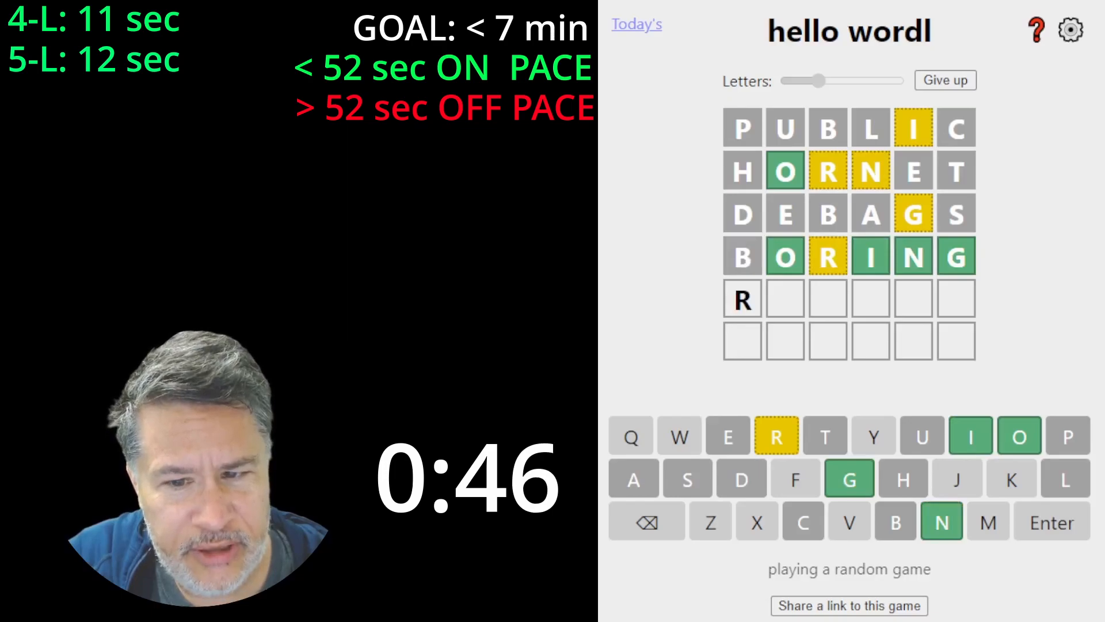
{"action": "type", "text": "OWING"}
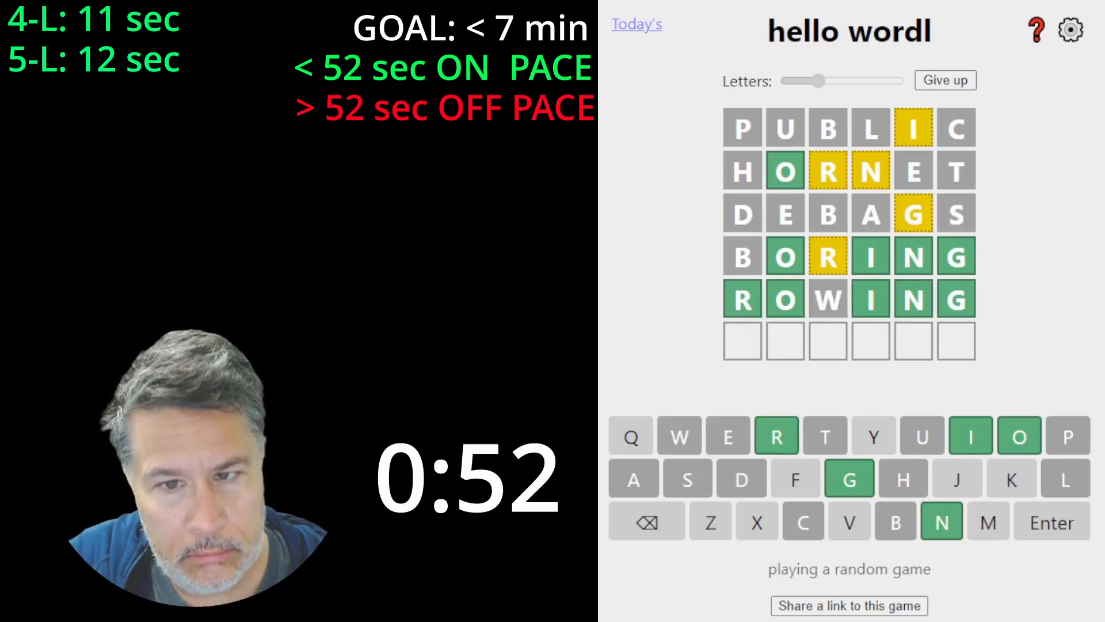
{"action": "type", "text": "RO"}
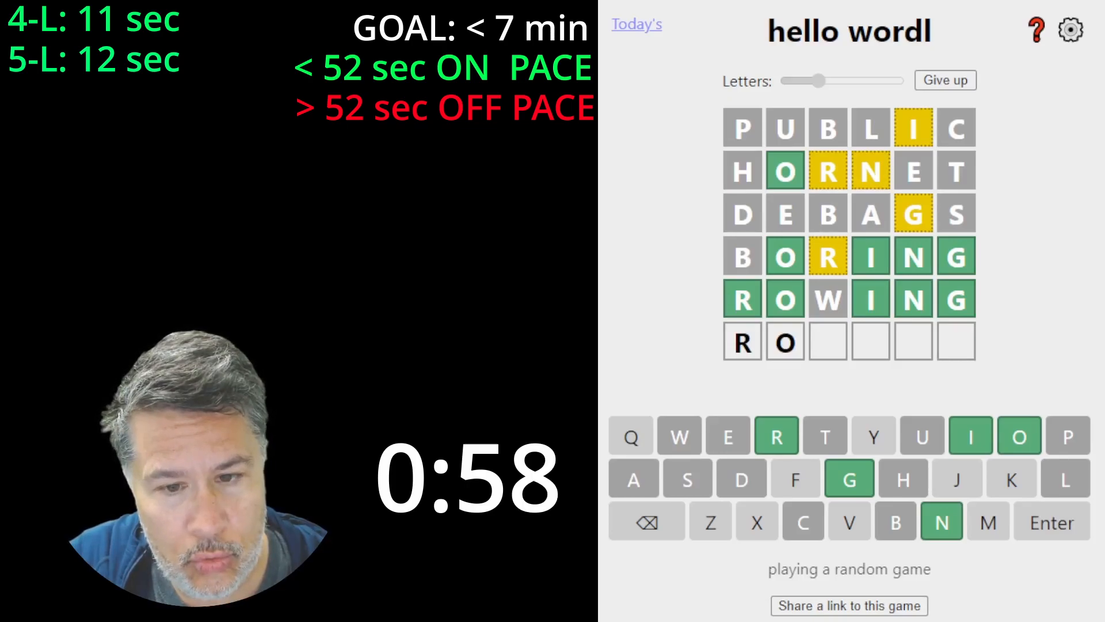
{"action": "left_click", "coordinate": [849, 520]}
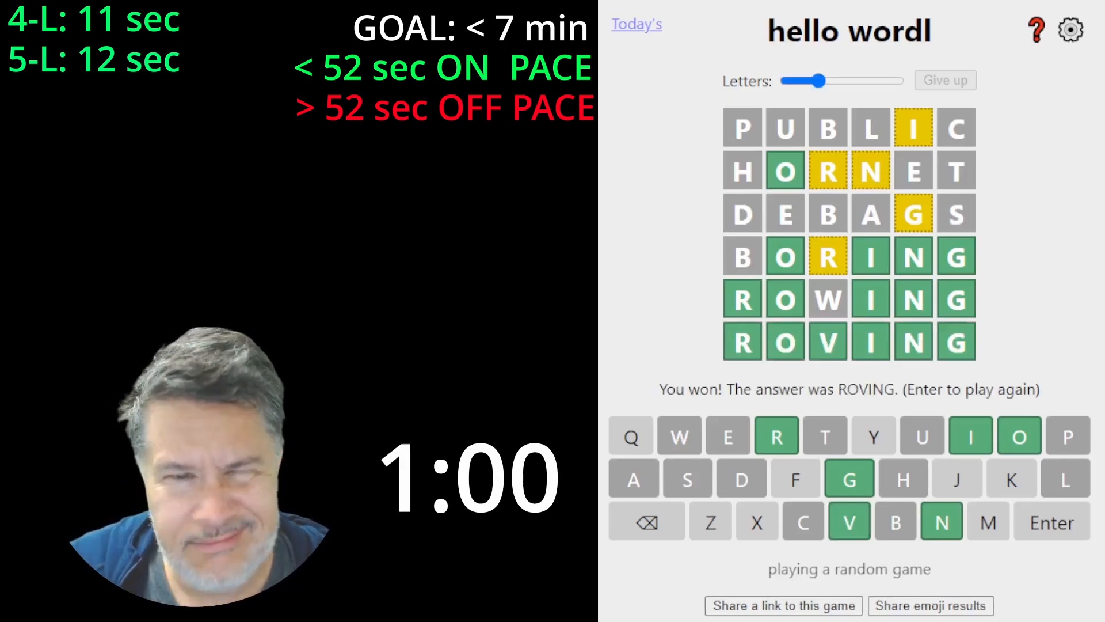
Work the 7-letter puzzle with guesses TRAIPSE, CHOWDER, HIRSUTE and HERSELF.
{"action": "key", "text": "Enter"}
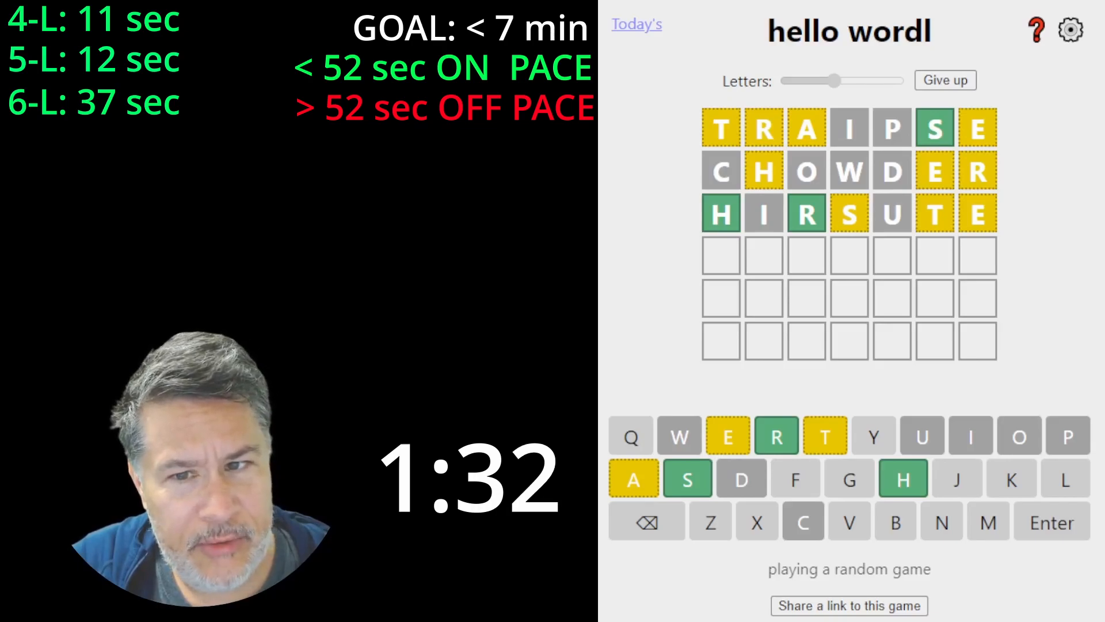
{"action": "type", "text": "HAR"}
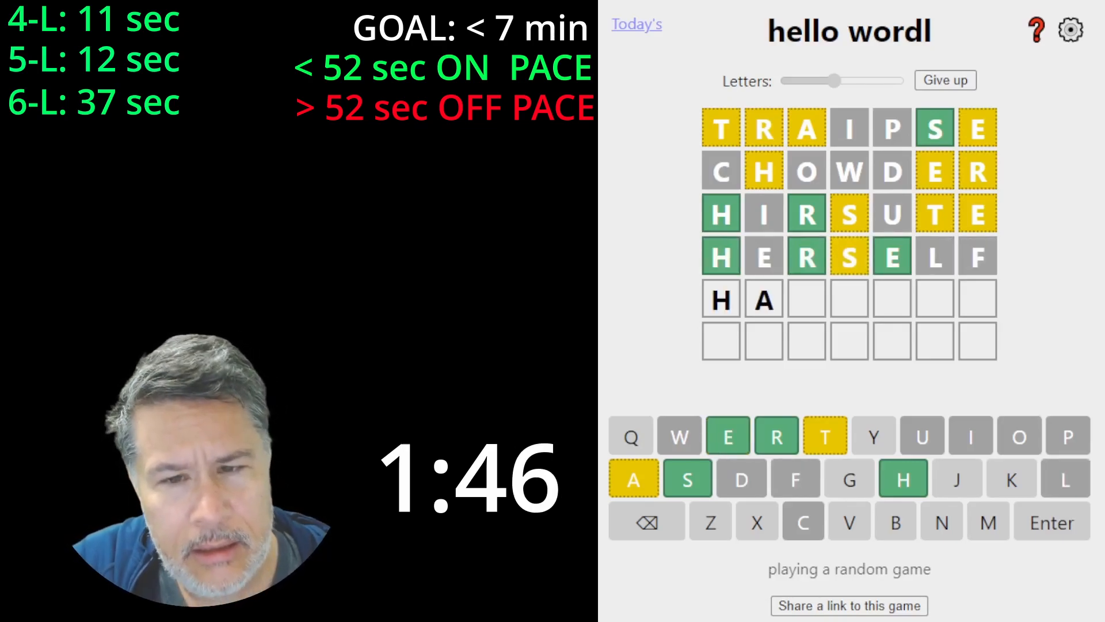
{"action": "type", "text": "F"}
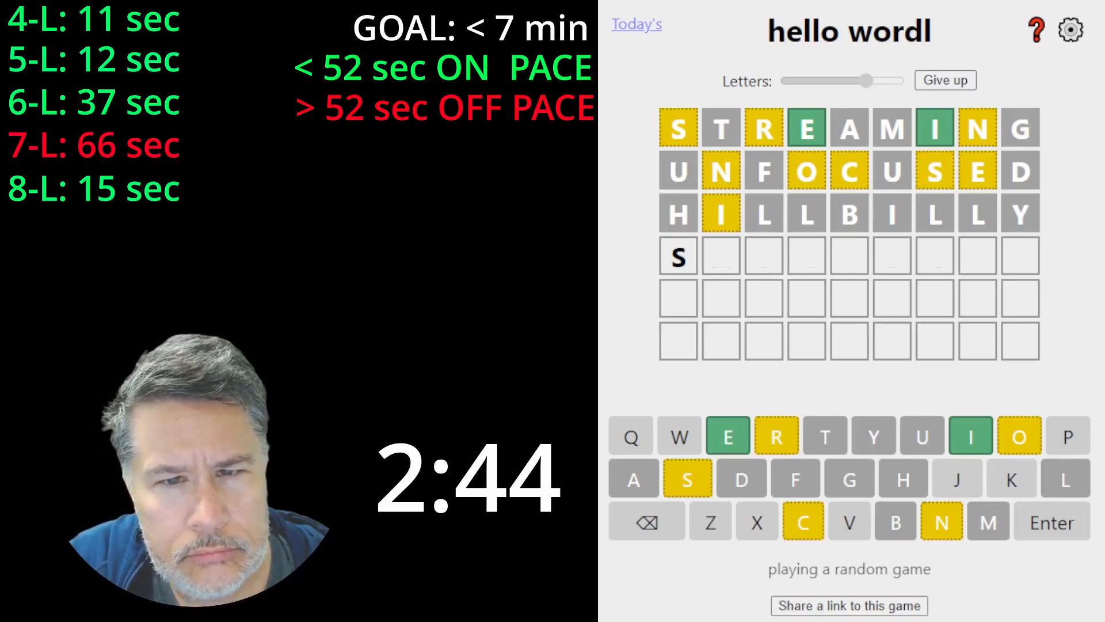
Guess STREAMING, UNFOCUSED, HILLBILLY, COHESIONS and PORCELAIN on the 9-letter puzzle.
{"action": "key", "text": "Backspace"}
{"action": "type", "text": "COHE"}
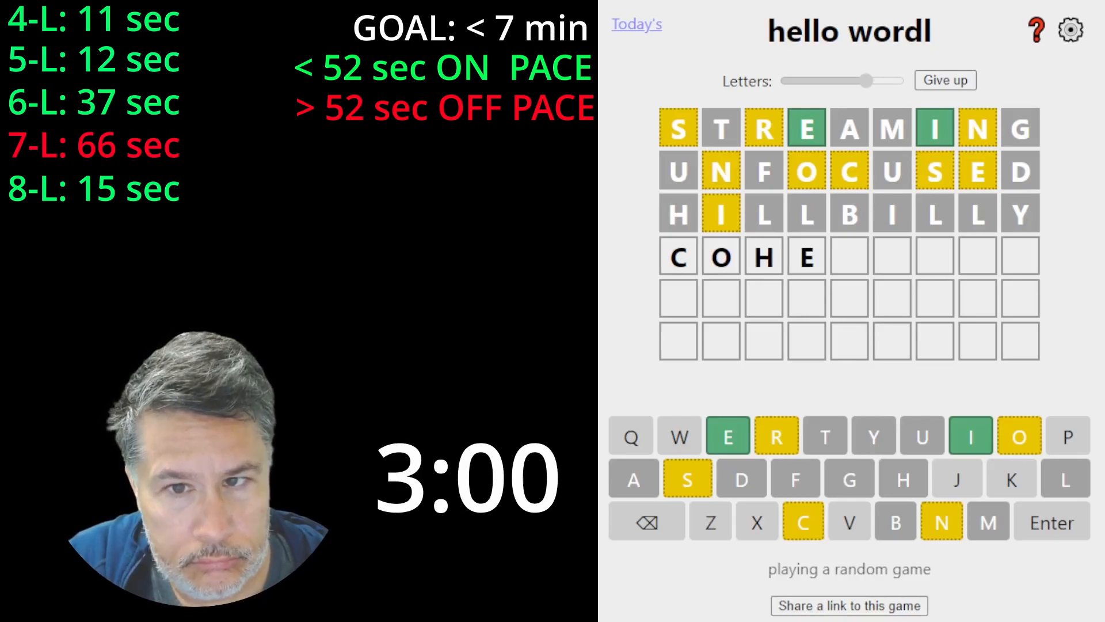
{"action": "key", "text": "Enter"}
{"action": "type", "text": "CORE"}
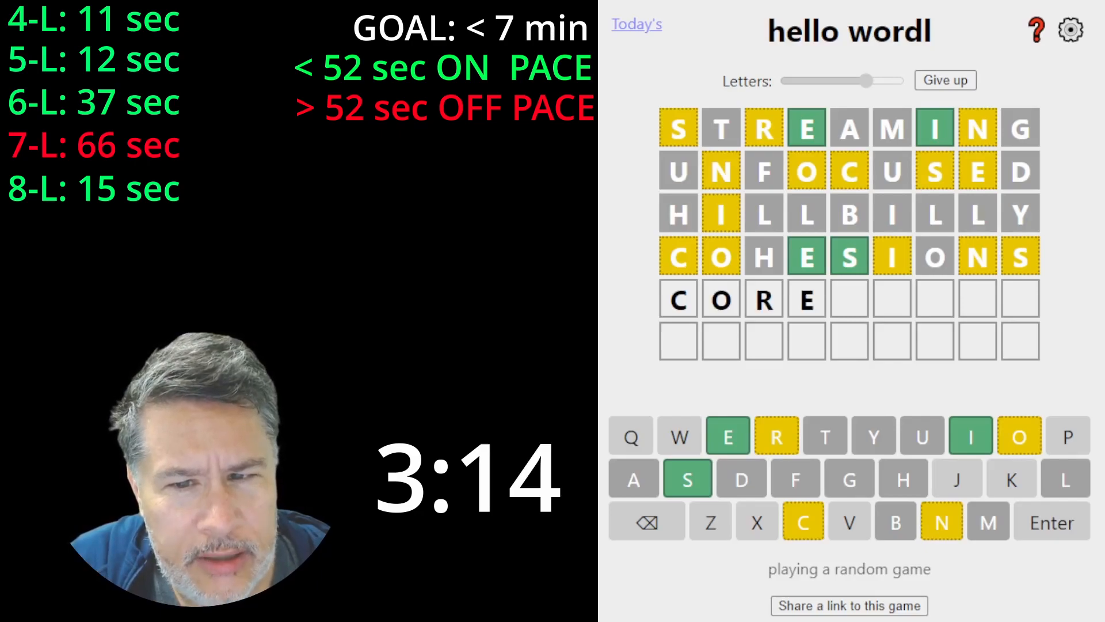
{"action": "type", "text": "SINXS"}
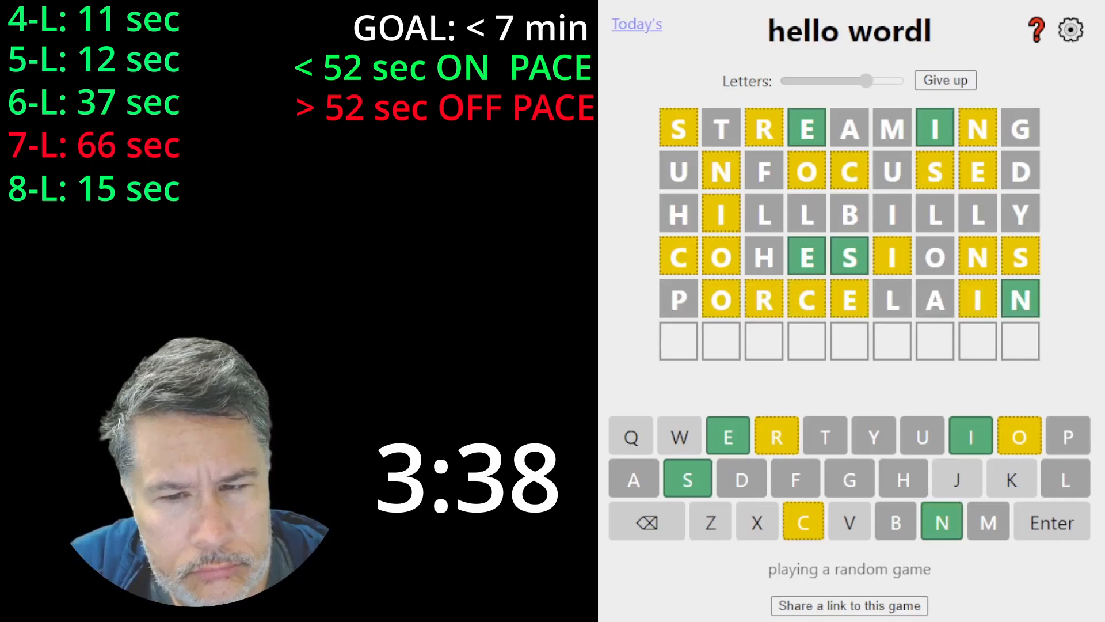
{"action": "type", "text": "XX"}
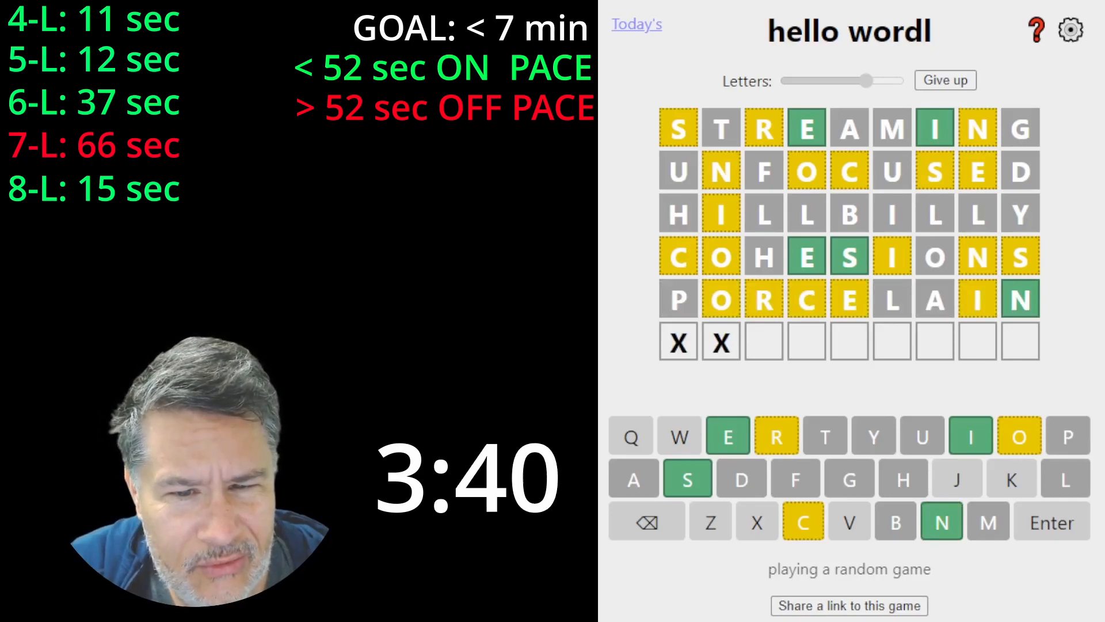
{"action": "type", "text": "XES"}
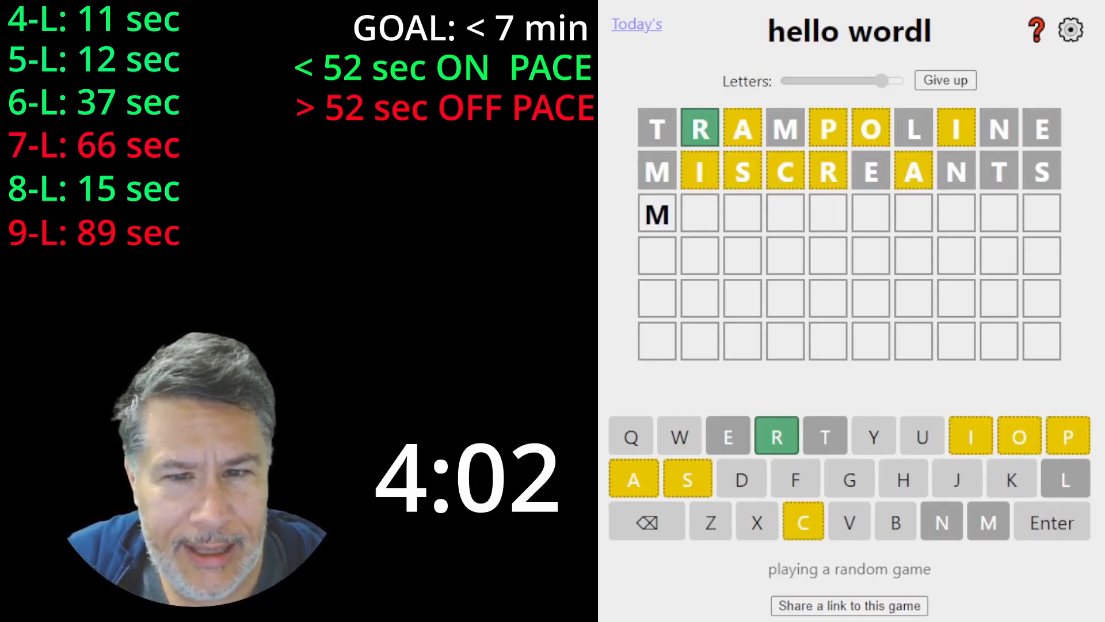
Finish the 10-letter puzzle in 29 sec and start a blank 11-letter board.
{"action": "key", "text": "Enter"}
{"action": "type", "text": "AR"}
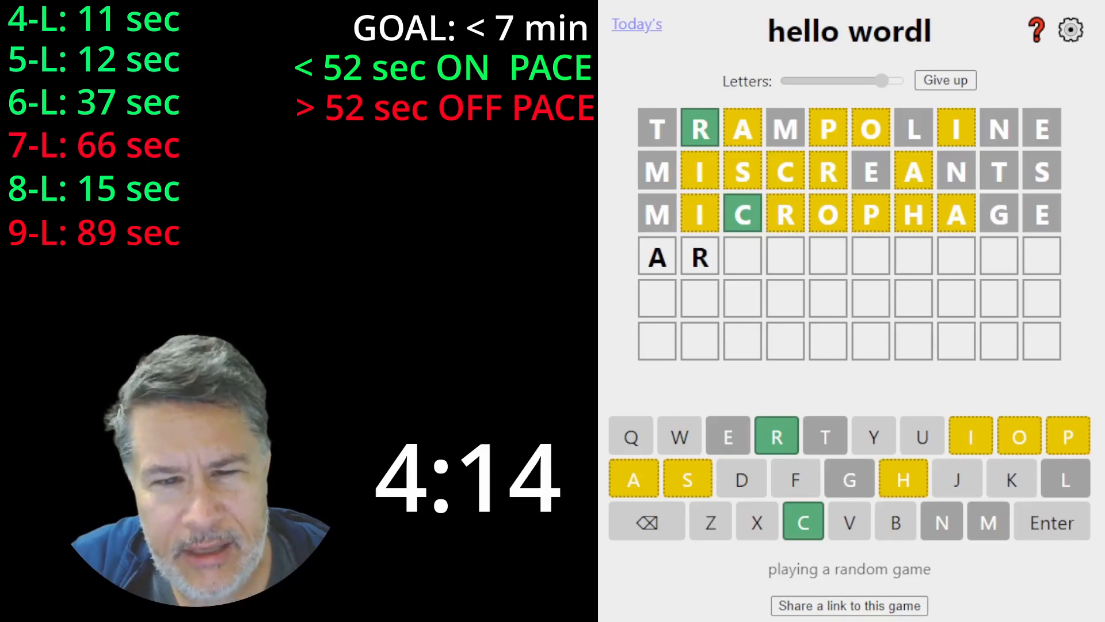
{"action": "type", "text": "CHIBI"}
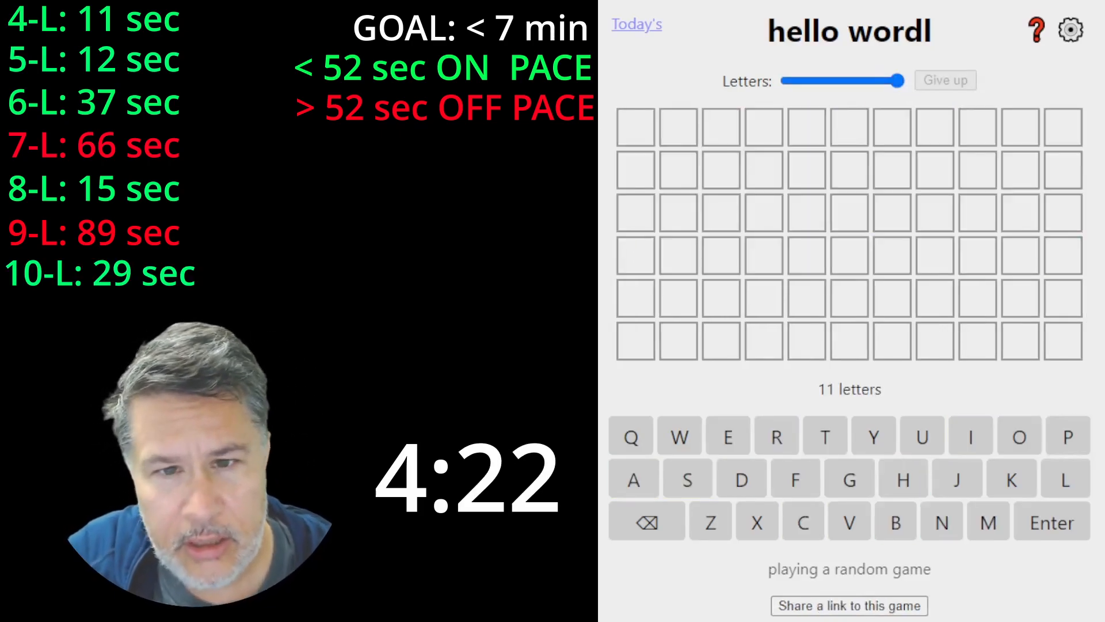
Enter WORKMANSHIP and CENTRIFUGAL on the 11-letter board and begin a third guess.
{"action": "left_click", "coordinate": [677, 435]}
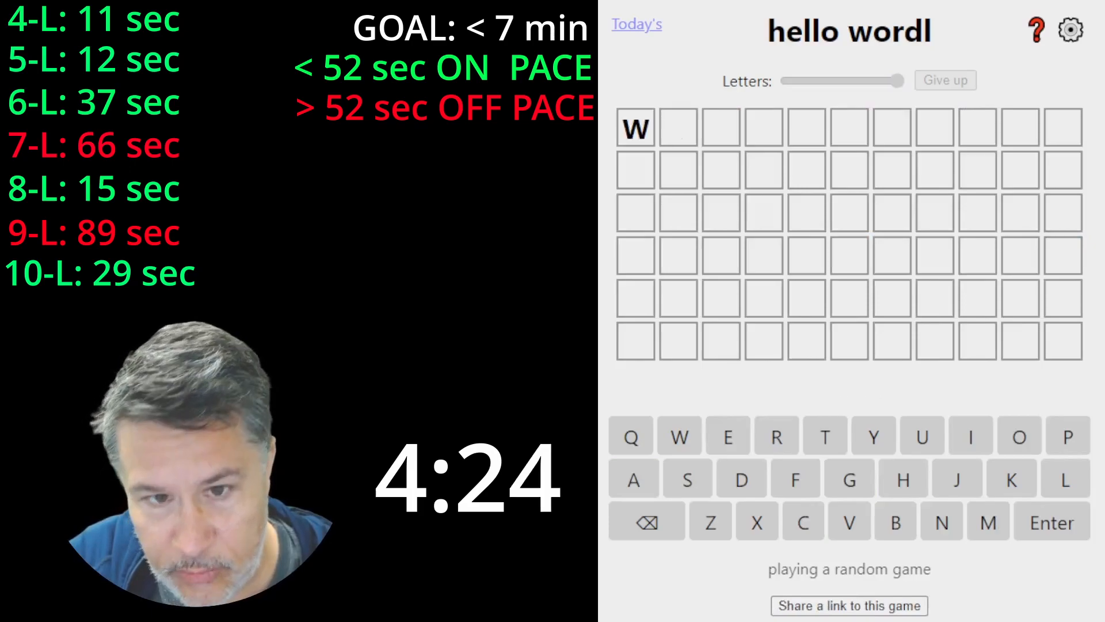
{"action": "type", "text": "ORKMANSHIP"}
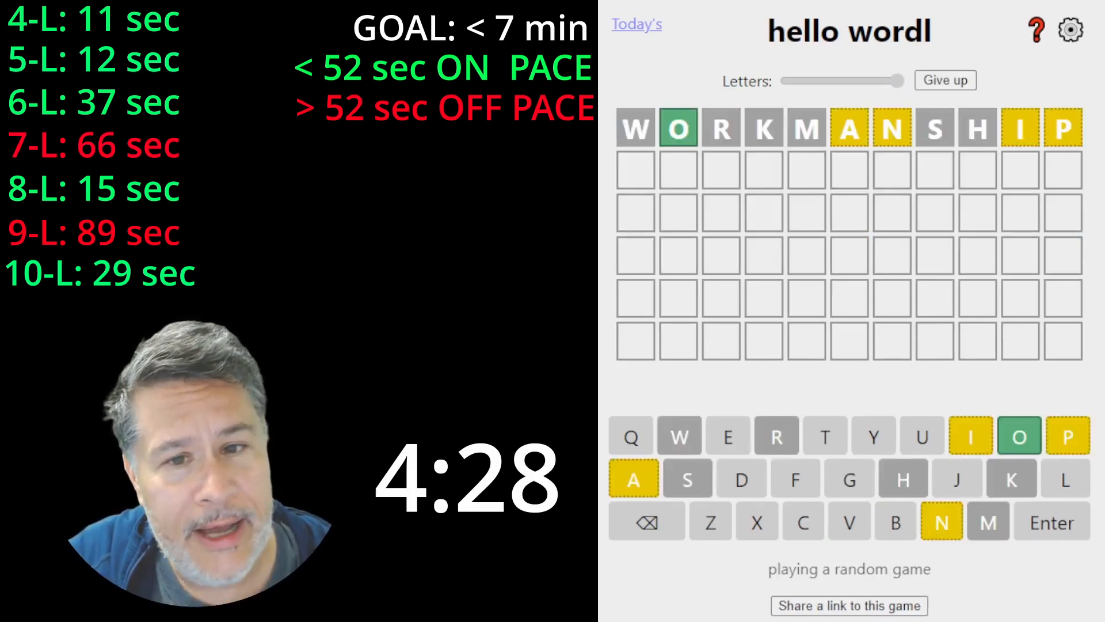
{"action": "type", "text": "D"}
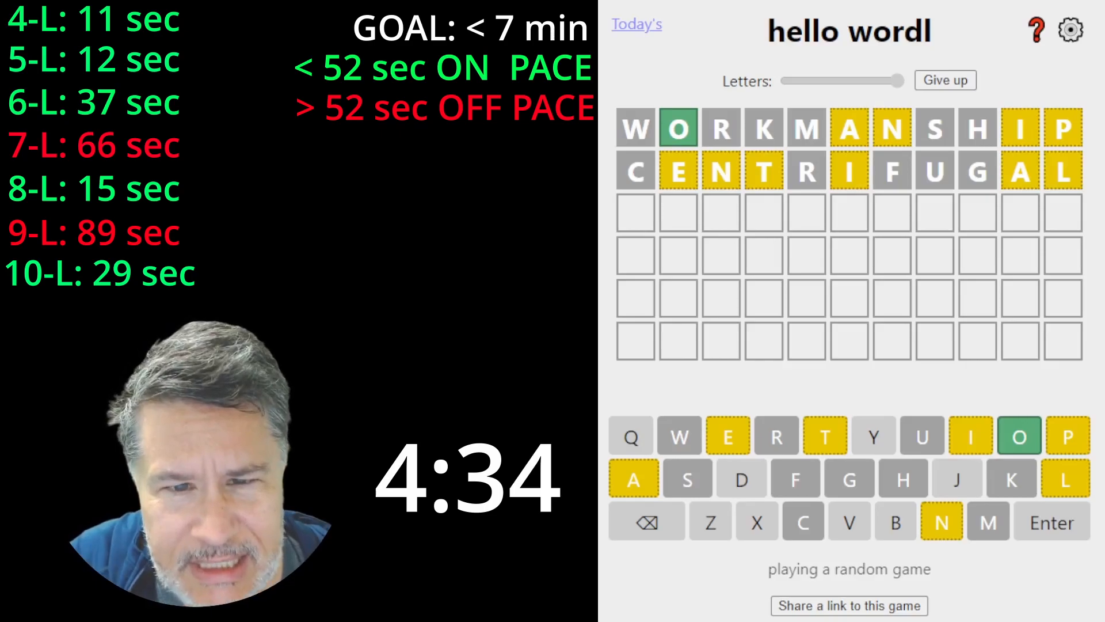
{"action": "type", "text": "DIS"}
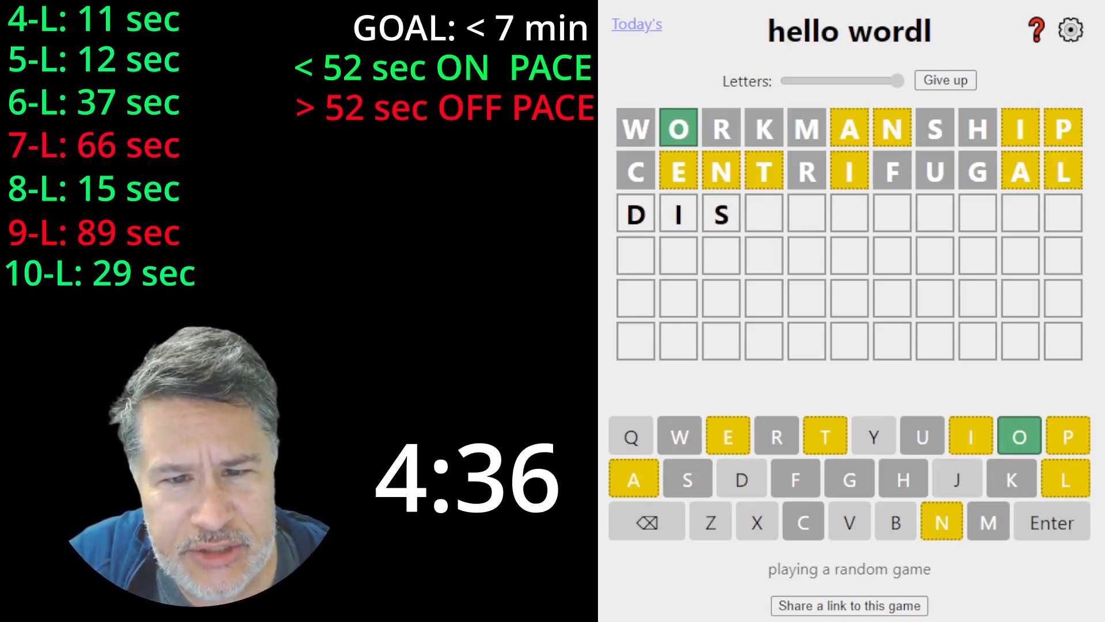